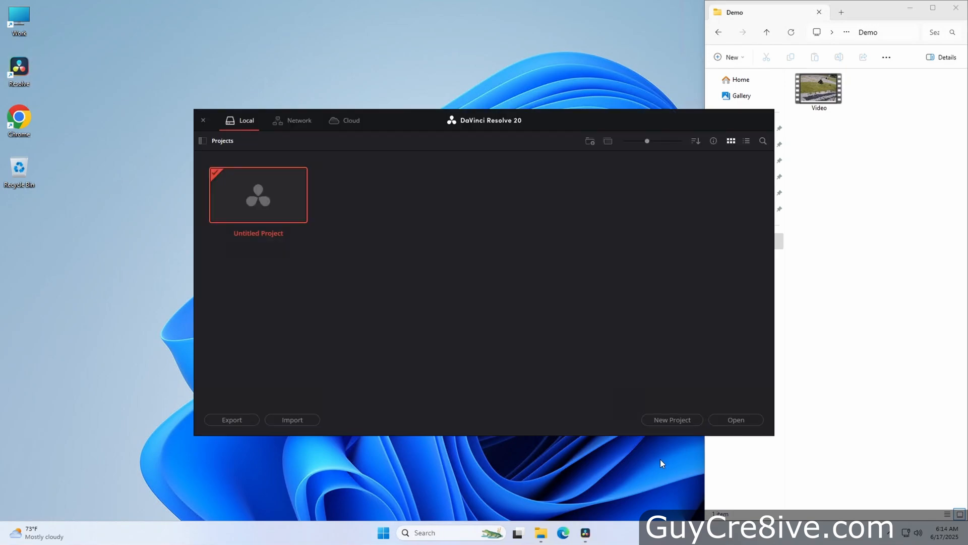
# Step: Open Untitled Project, place Video.mp4 on the timeline and add a Text title above it reading 'Re'
pyautogui.doubleClick(259, 194)
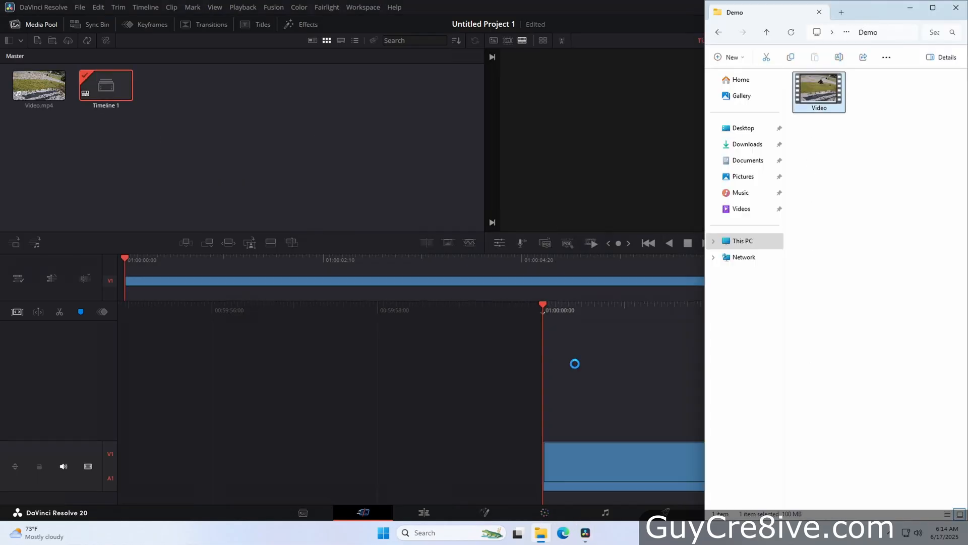
pyautogui.click(424, 512)
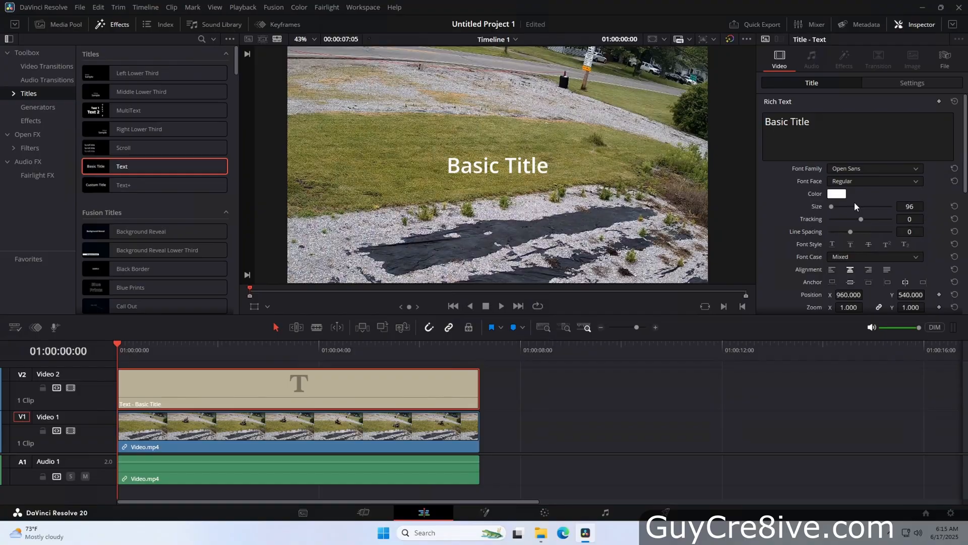
pyautogui.write('Re')
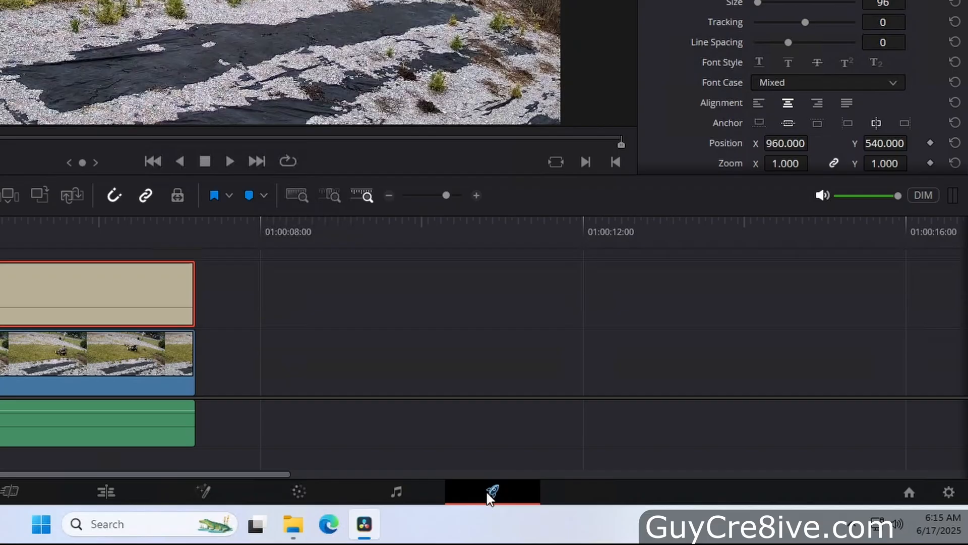
# Step: On the Deliver page, choose the YouTube 2160p preset for output to S:\Demo
pyautogui.click(492, 491)
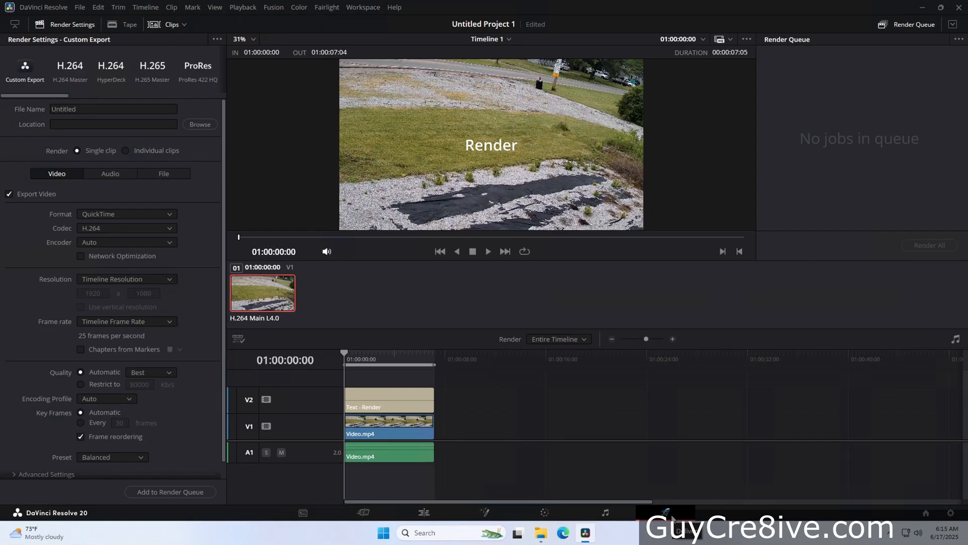
pyautogui.moveTo(425, 308)
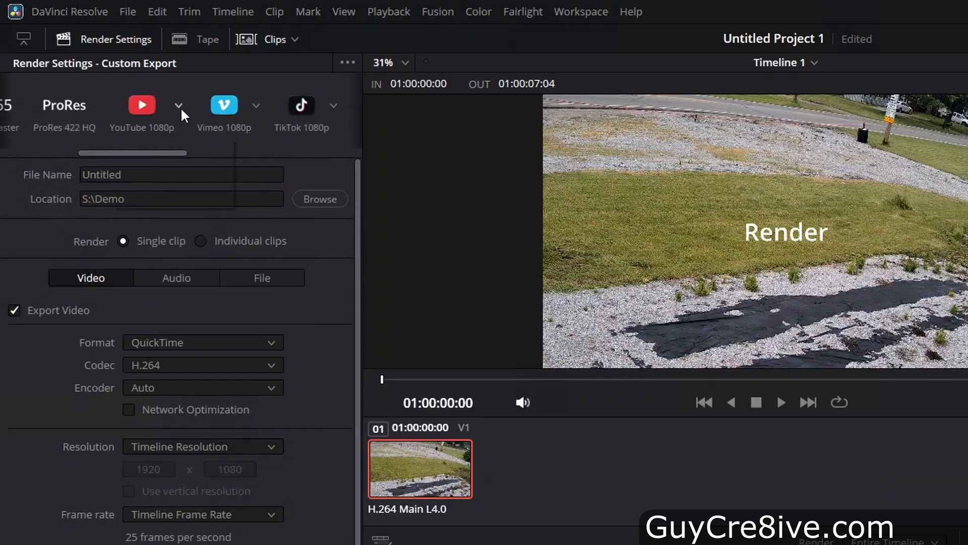
pyautogui.click(180, 104)
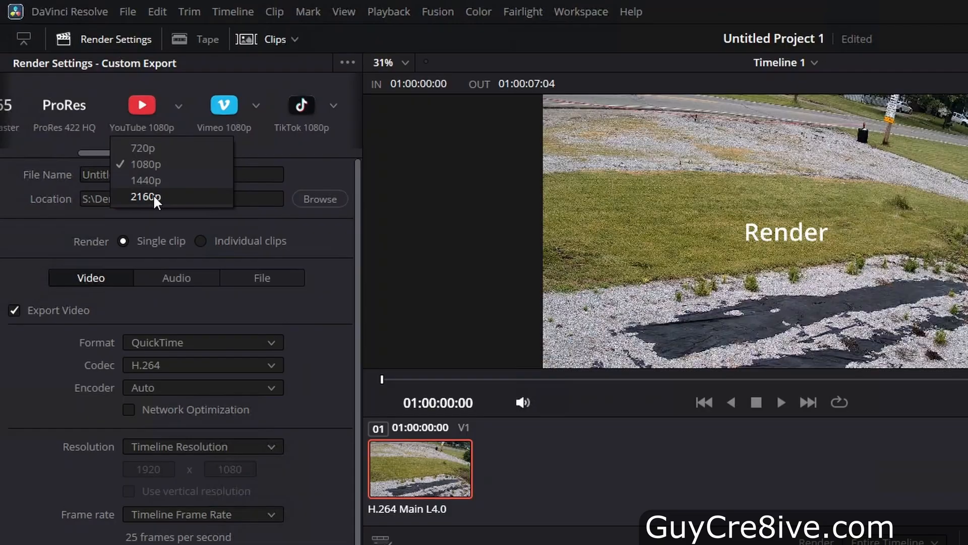
pyautogui.click(146, 197)
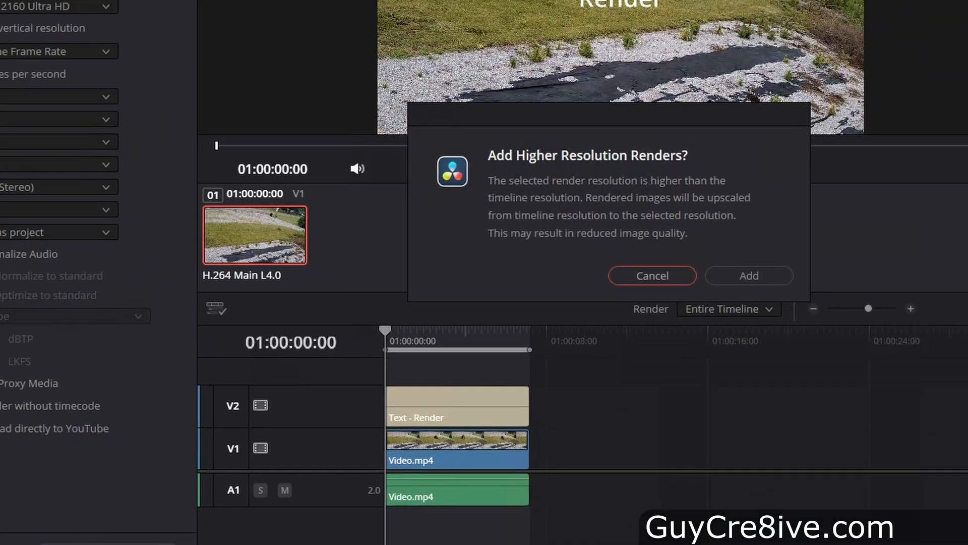
# Step: Confirm the upscale warning, render the queued job and play the resulting Timeline 1 file
pyautogui.click(748, 275)
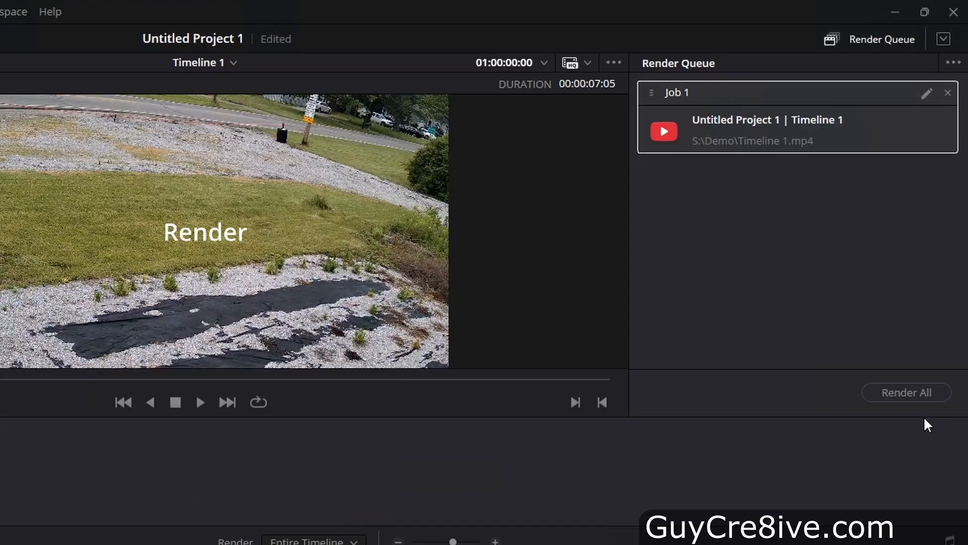
pyautogui.click(907, 393)
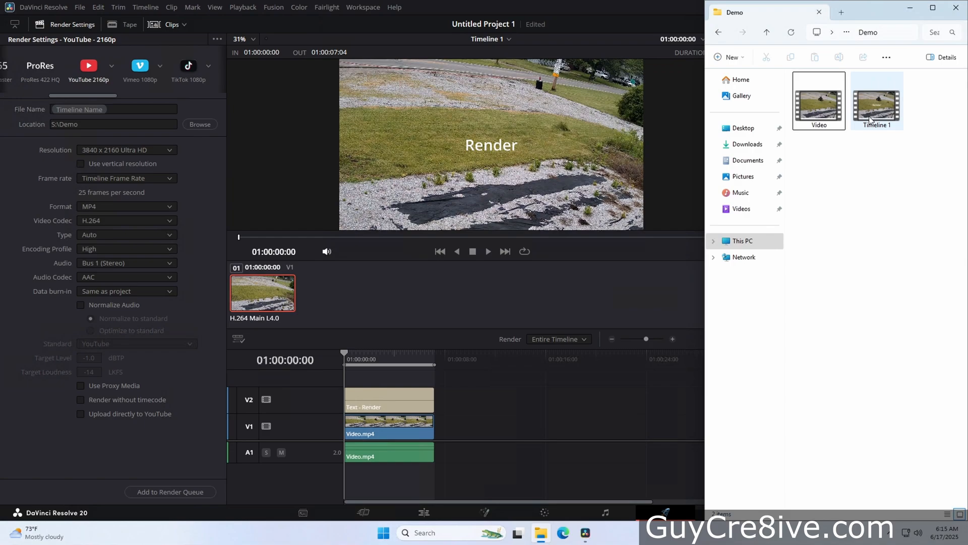
pyautogui.doubleClick(877, 101)
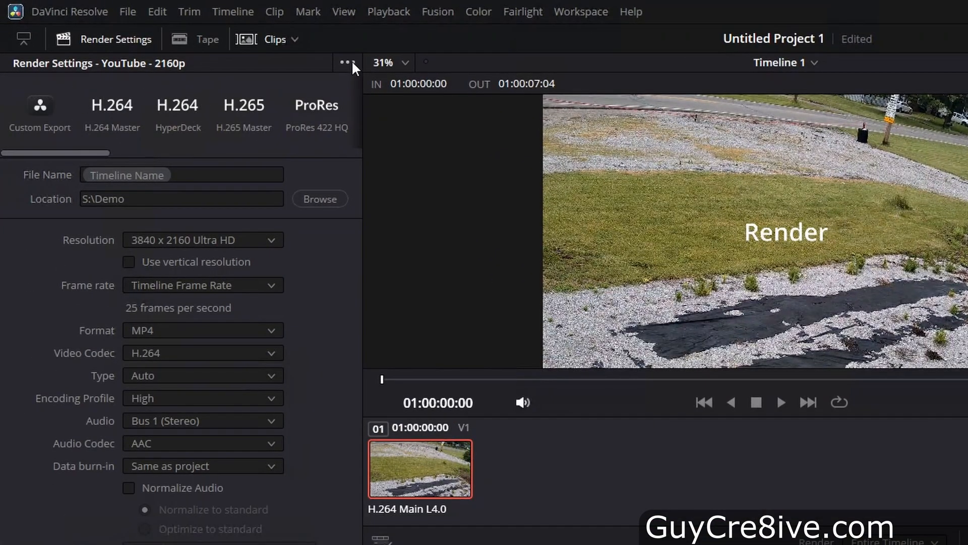
# Step: Save the 2160p settings as a new preset named '4K MP4' with an icon and set Quality to Automatic
pyautogui.click(346, 63)
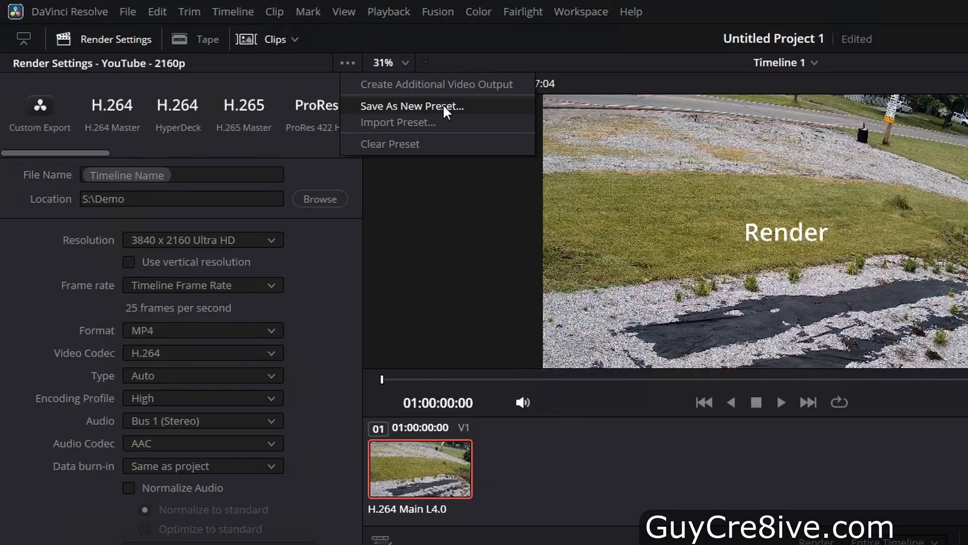
pyautogui.click(411, 106)
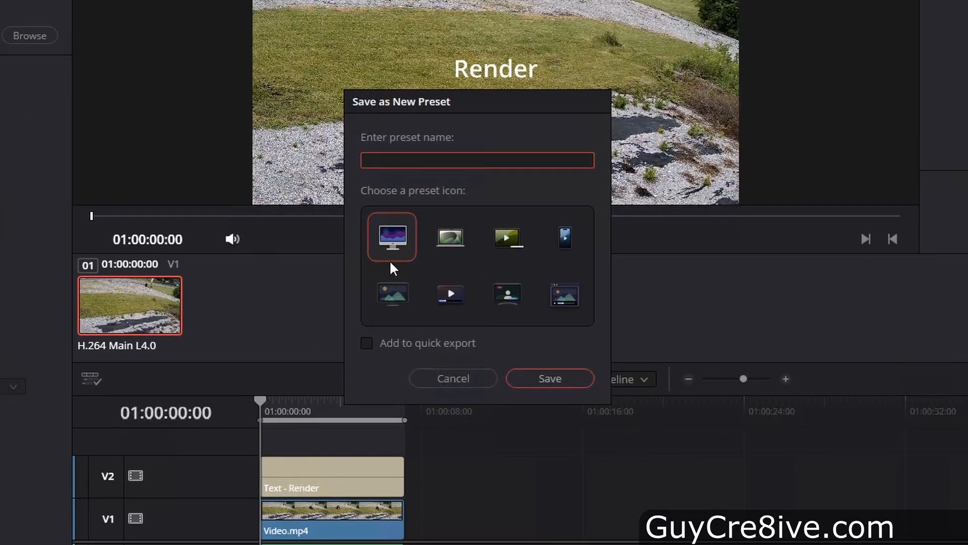
pyautogui.write('4')
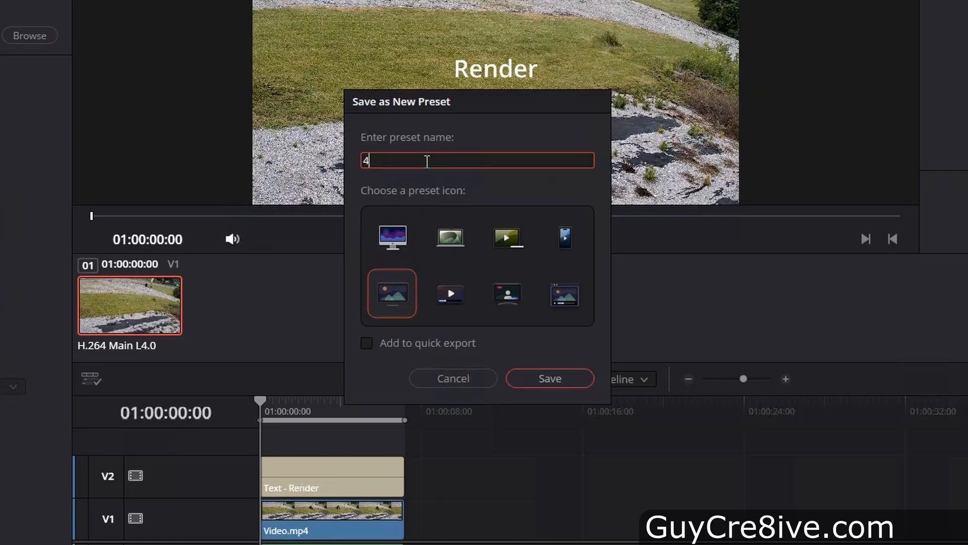
pyautogui.click(549, 379)
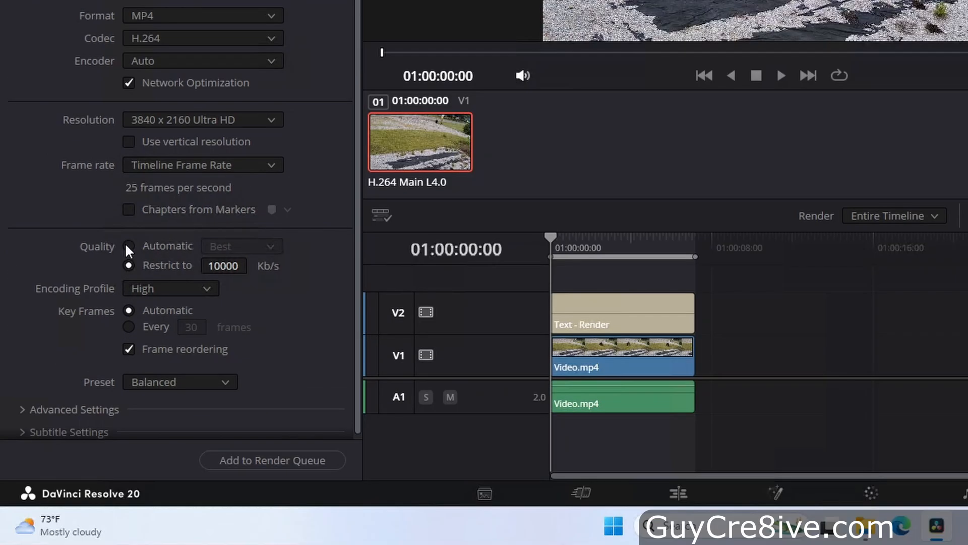
pyautogui.click(128, 246)
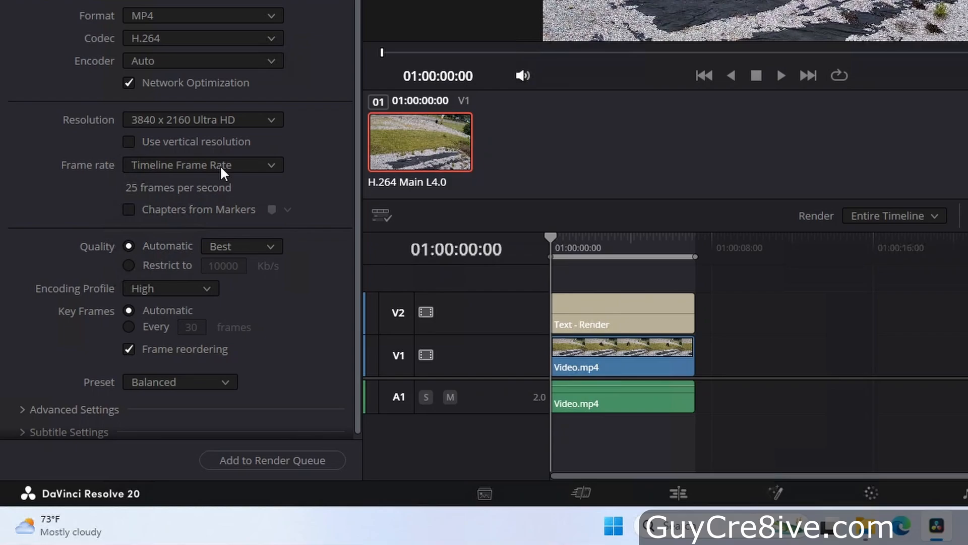
pyautogui.click(346, 62)
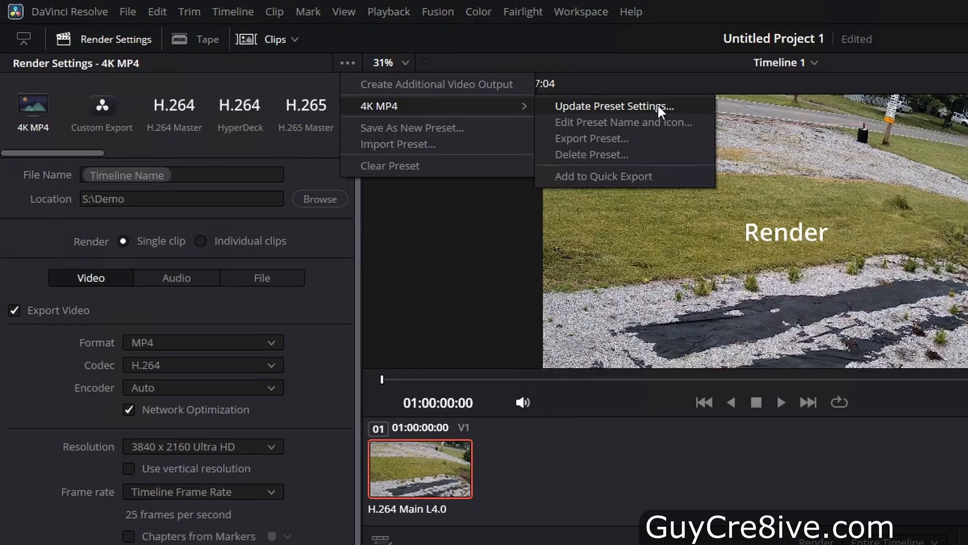
# Step: Update the 4K MP4 preset, then queue and render a second job overwriting Timeline 1.mp4
pyautogui.click(612, 106)
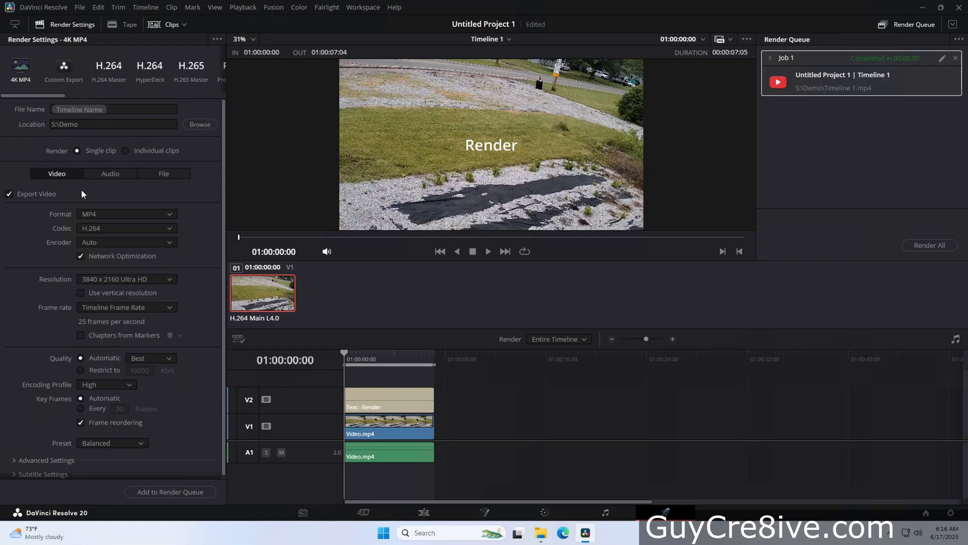
pyautogui.click(170, 491)
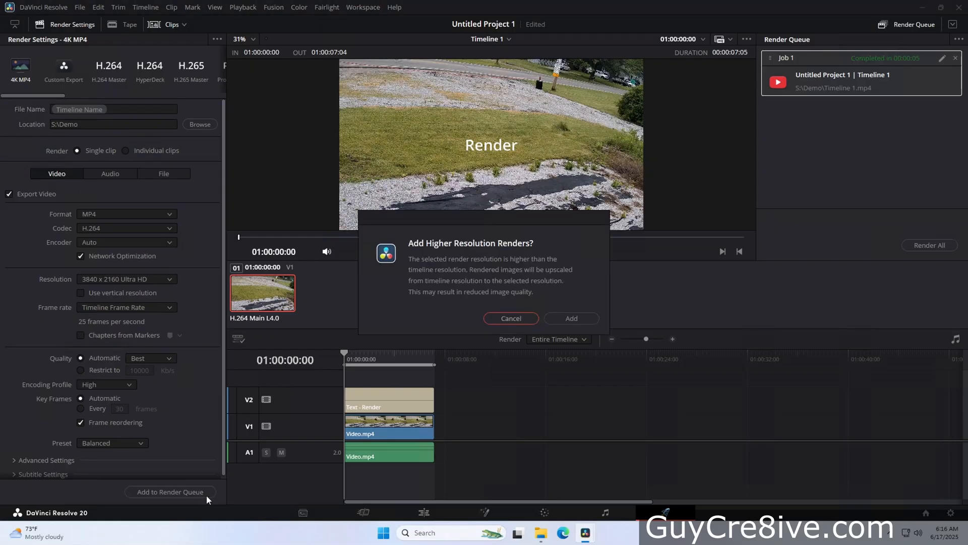
pyautogui.click(571, 318)
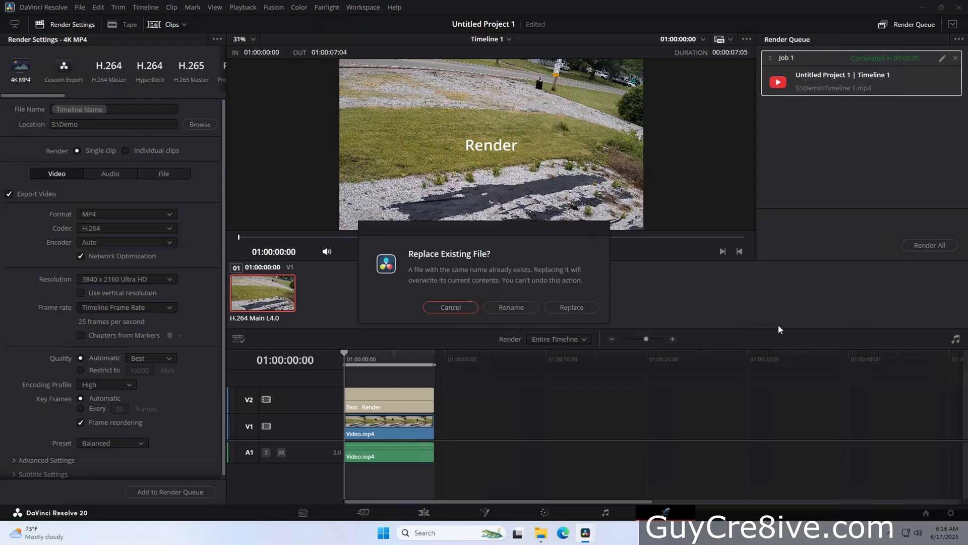
pyautogui.click(570, 307)
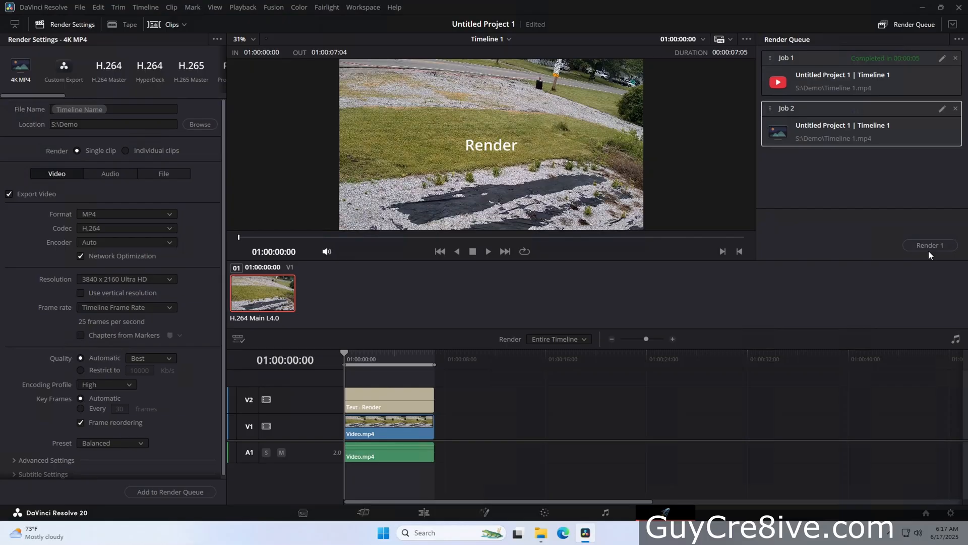
pyautogui.click(929, 245)
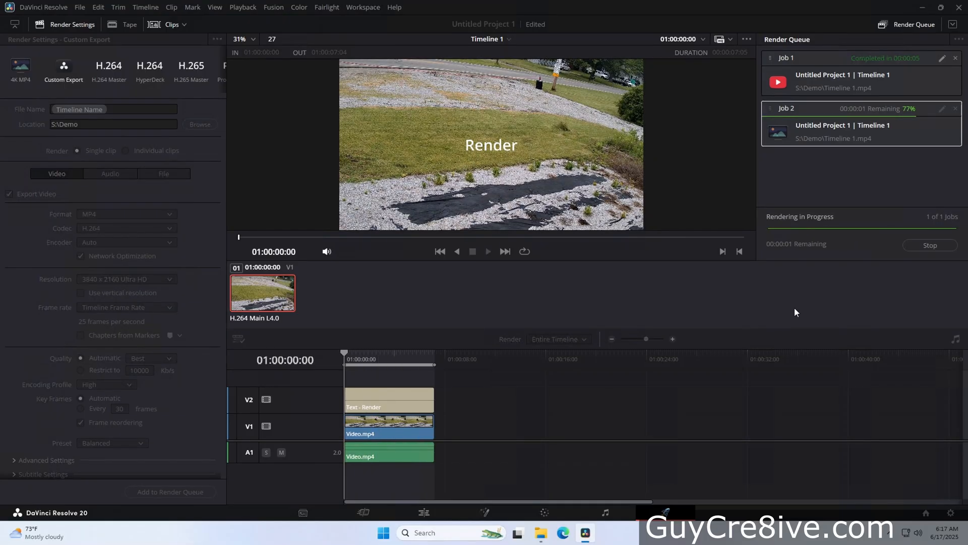
pyautogui.click(540, 532)
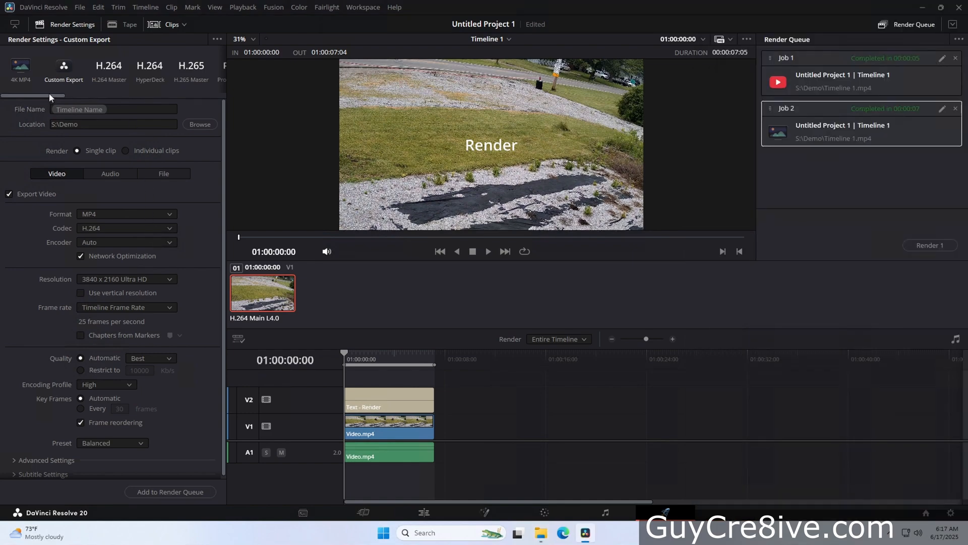
# Step: Save the YouTube 1080p settings as a new preset named 'Shorts'
pyautogui.click(112, 67)
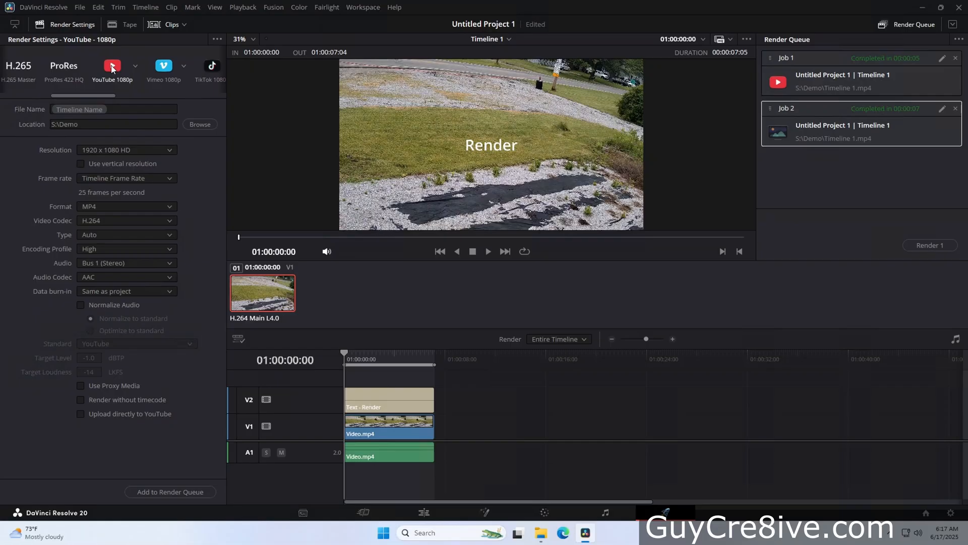
pyautogui.click(217, 40)
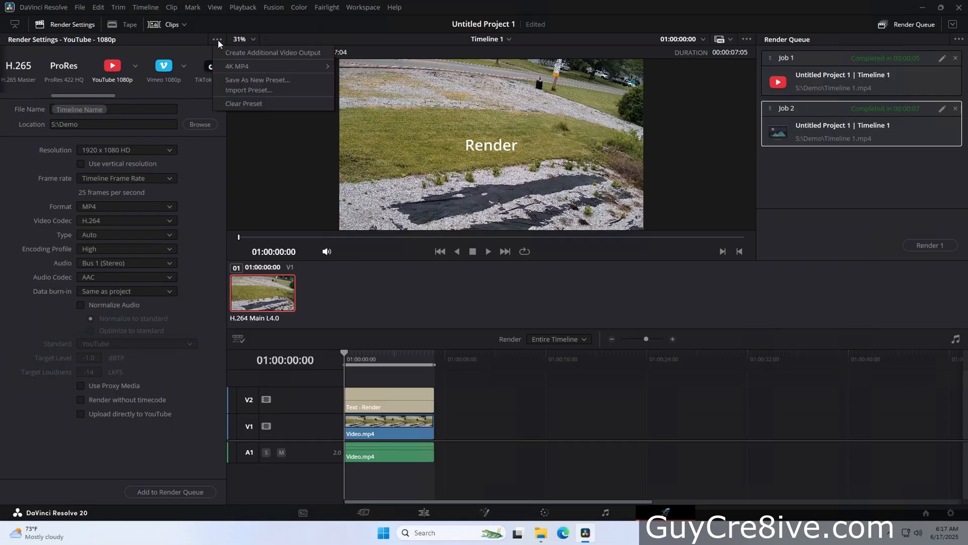
pyautogui.moveTo(257, 80)
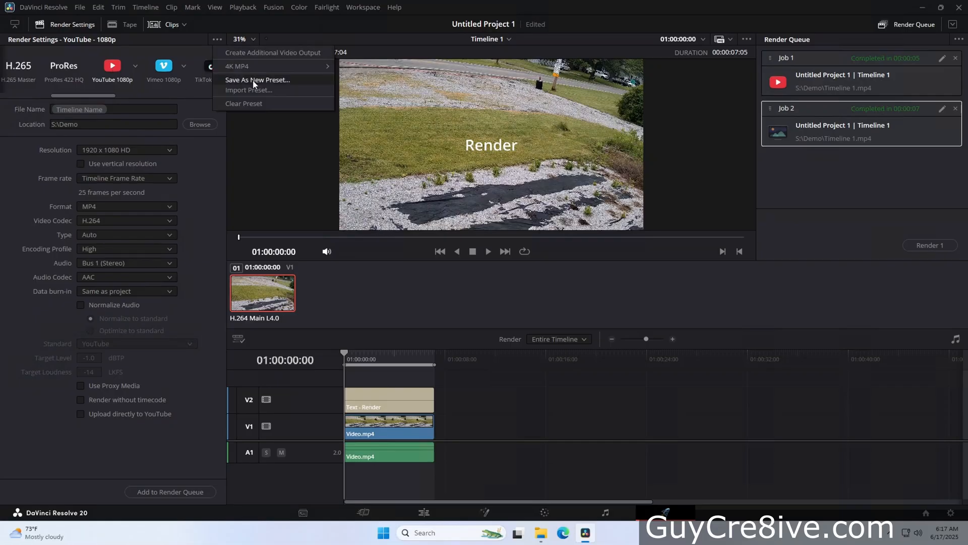
pyautogui.click(257, 80)
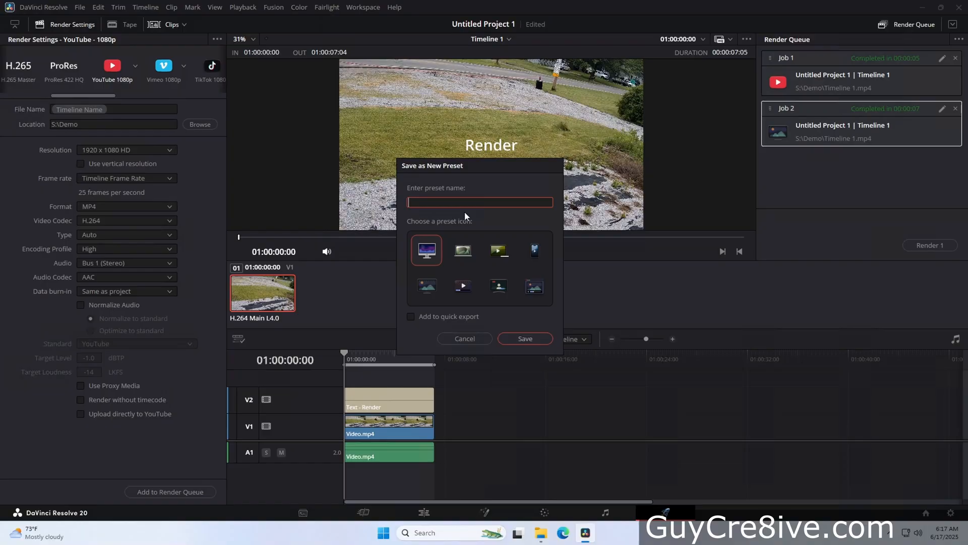
pyautogui.write('Shorts')
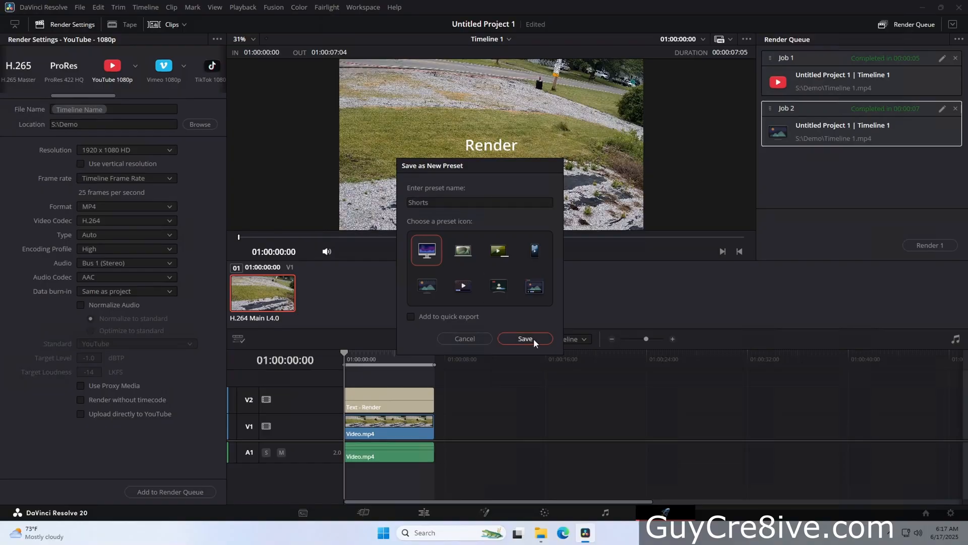
pyautogui.click(524, 339)
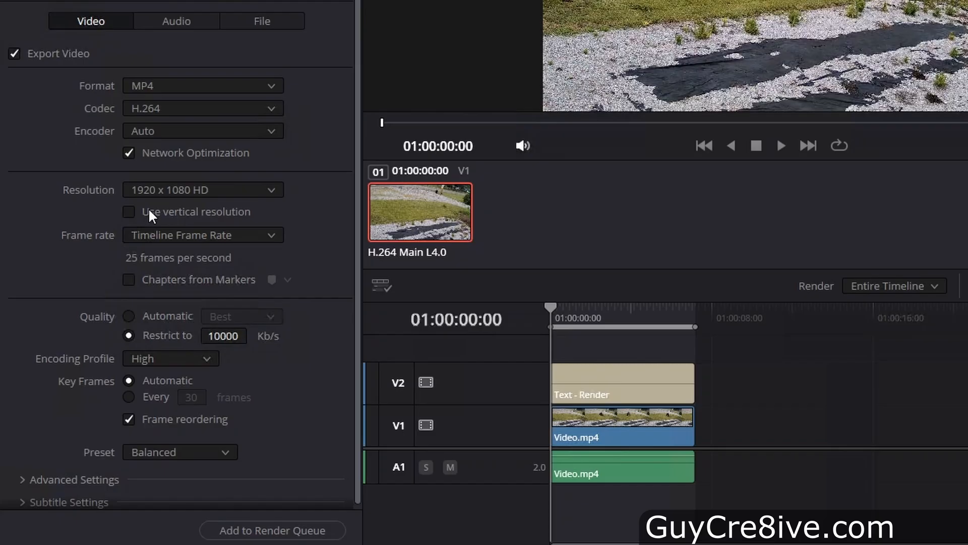
# Step: Make the Shorts output vertical 1080 x 1920 with automatic quality
pyautogui.click(128, 211)
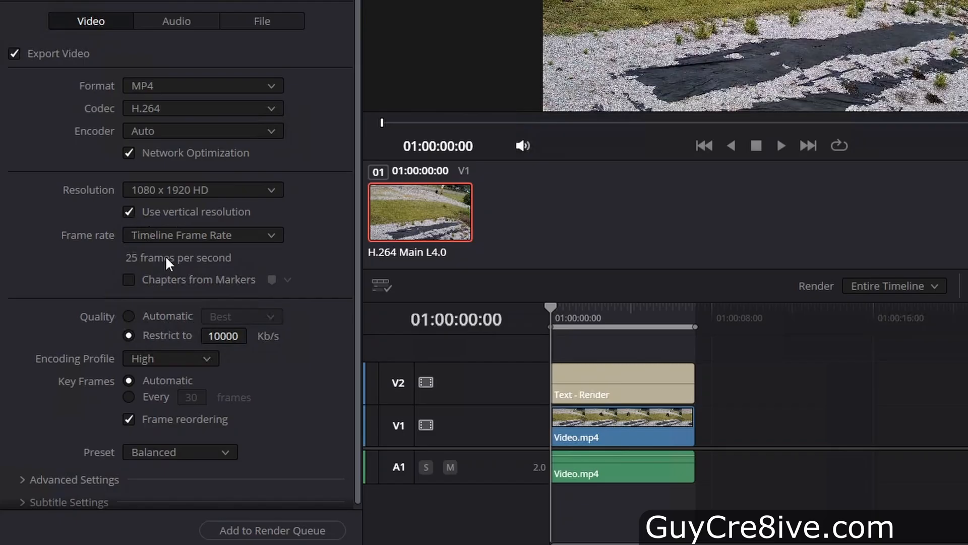
pyautogui.click(128, 316)
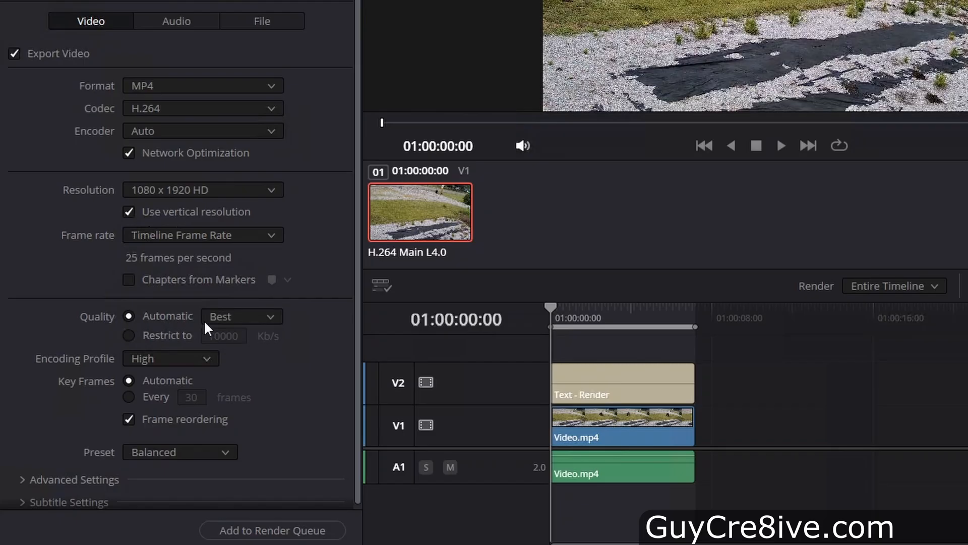
pyautogui.scroll(-3)
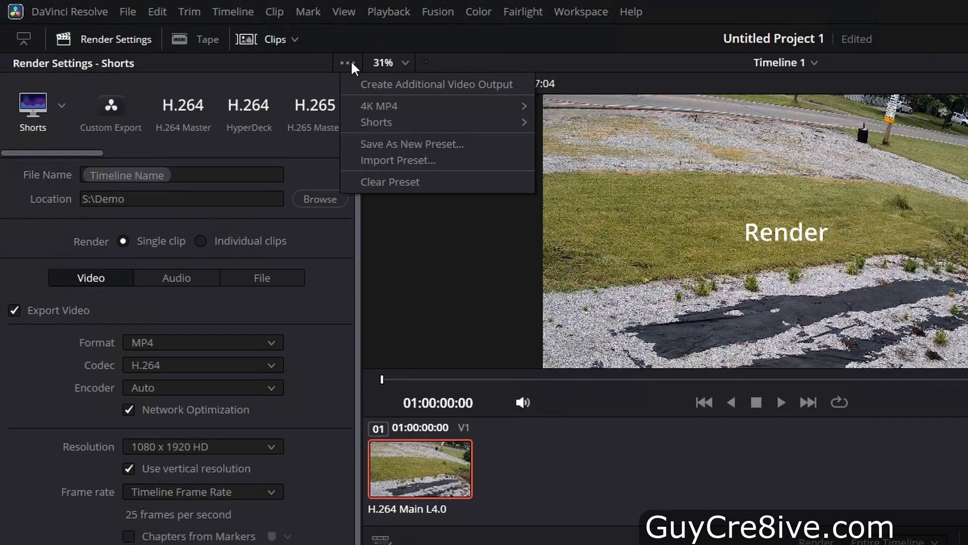
pyautogui.moveTo(377, 122)
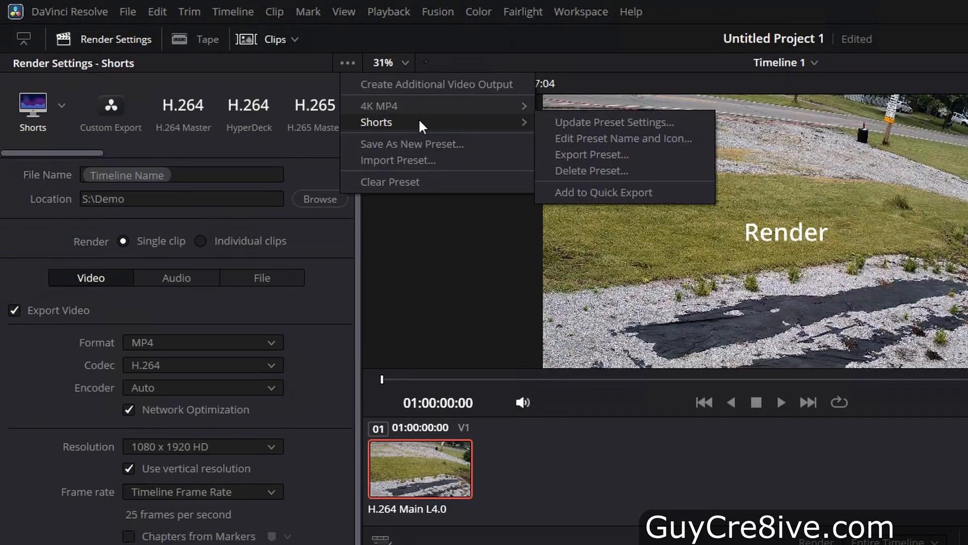
pyautogui.moveTo(606, 143)
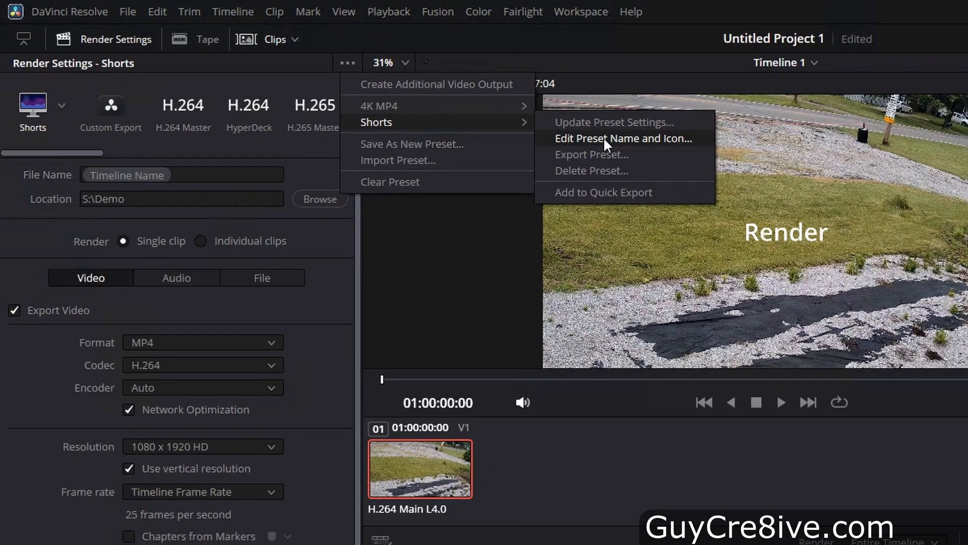
# Step: Give the Shorts preset a phone icon, keeping its name, and save
pyautogui.click(412, 143)
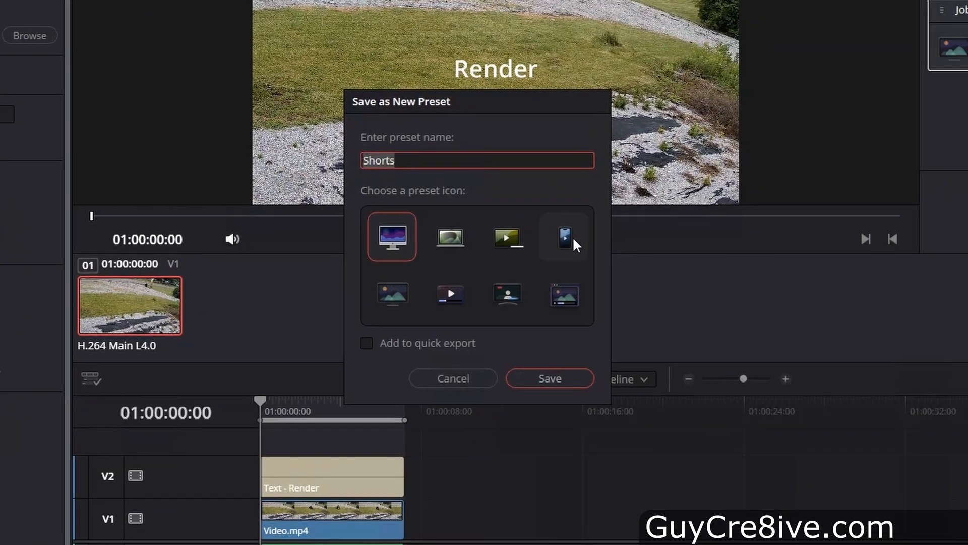
pyautogui.click(563, 236)
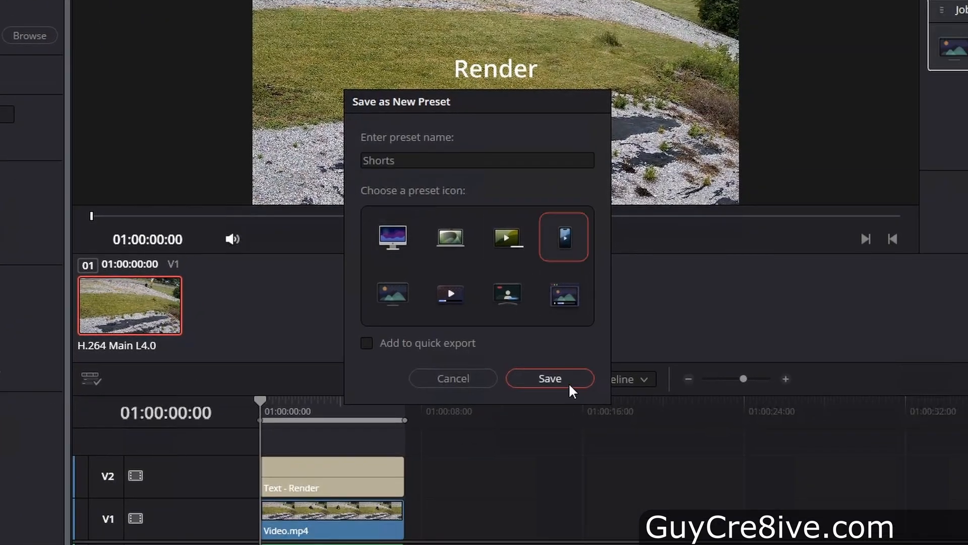
pyautogui.click(549, 379)
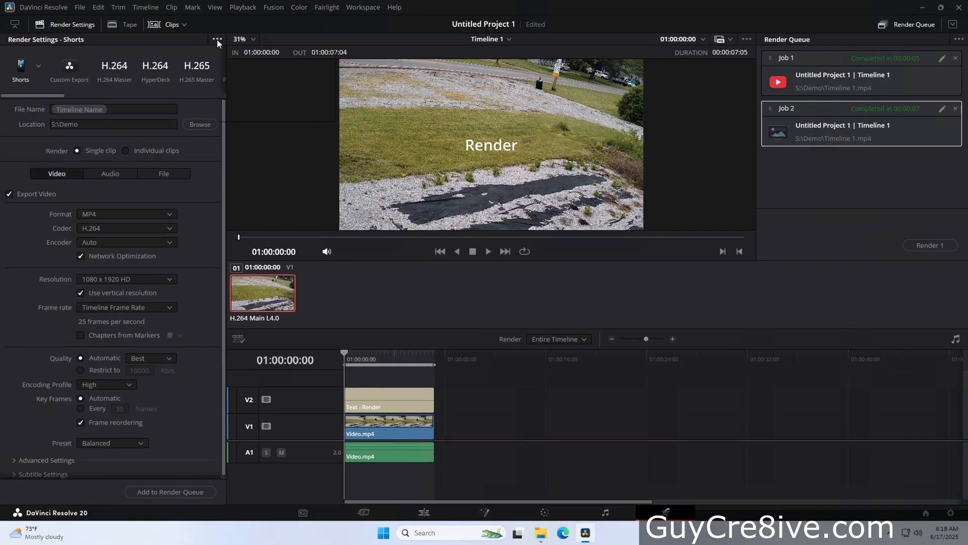
# Step: Overwrite the Shorts preset with the current vertical settings and confirm the update
pyautogui.click(217, 39)
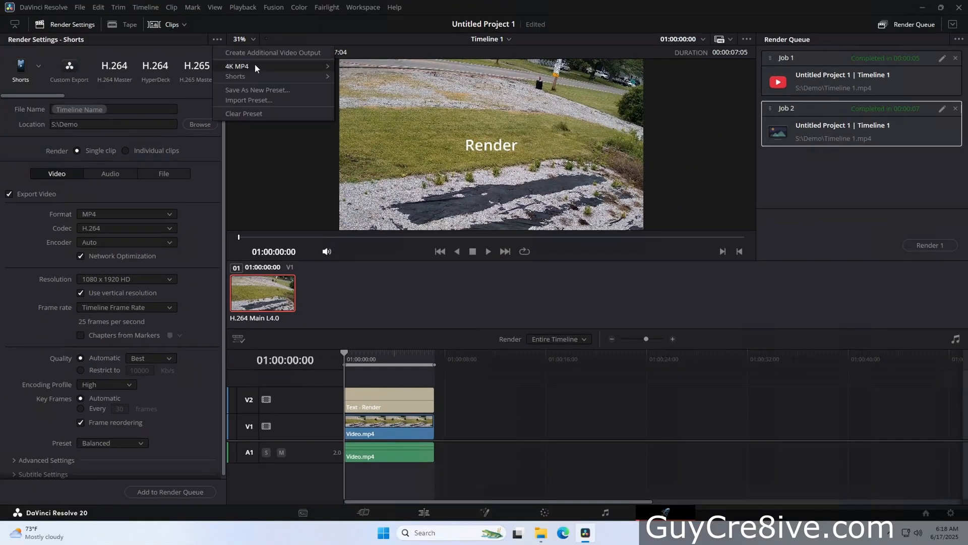
pyautogui.moveTo(235, 75)
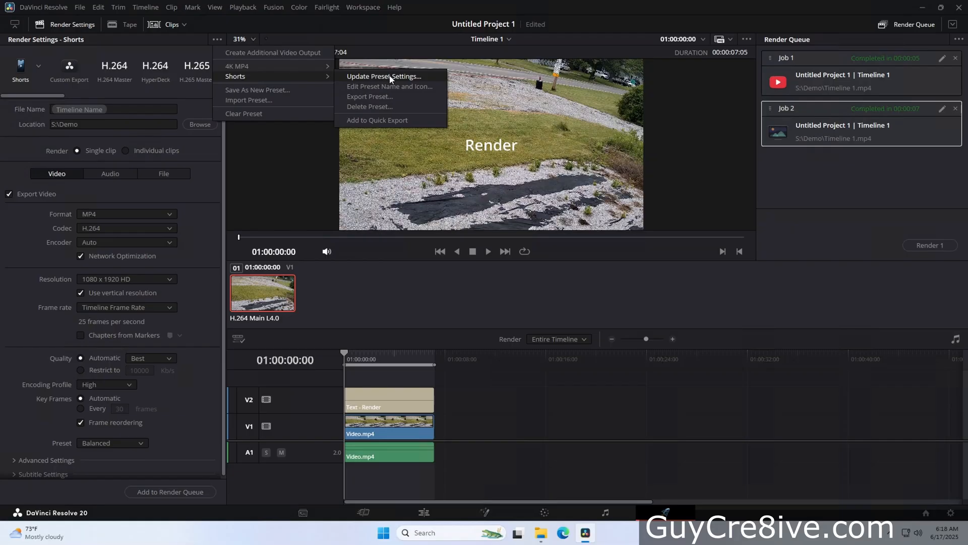
pyautogui.click(383, 75)
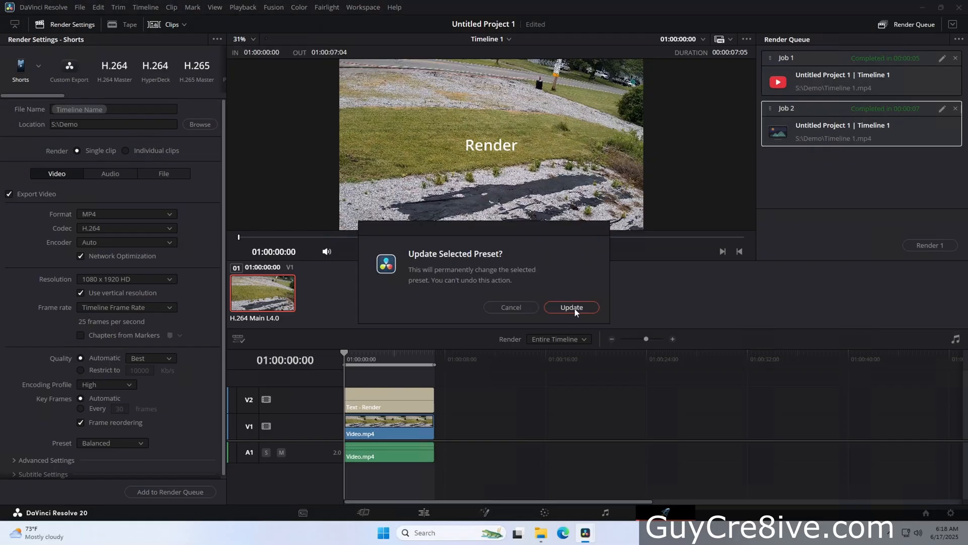
pyautogui.click(571, 306)
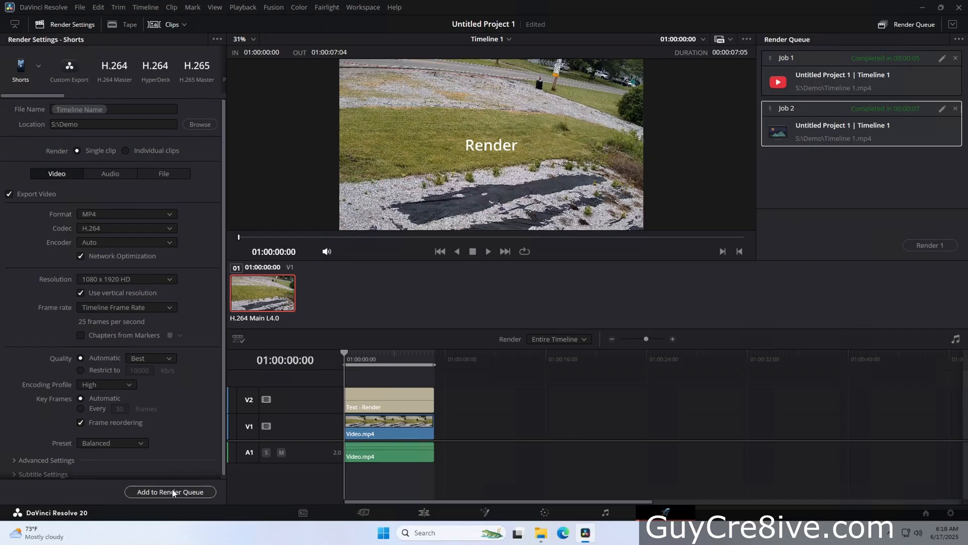
# Step: Queue the Shorts render, accept the resolution warning, and play back the rendered Timeline 1 clip
pyautogui.click(170, 492)
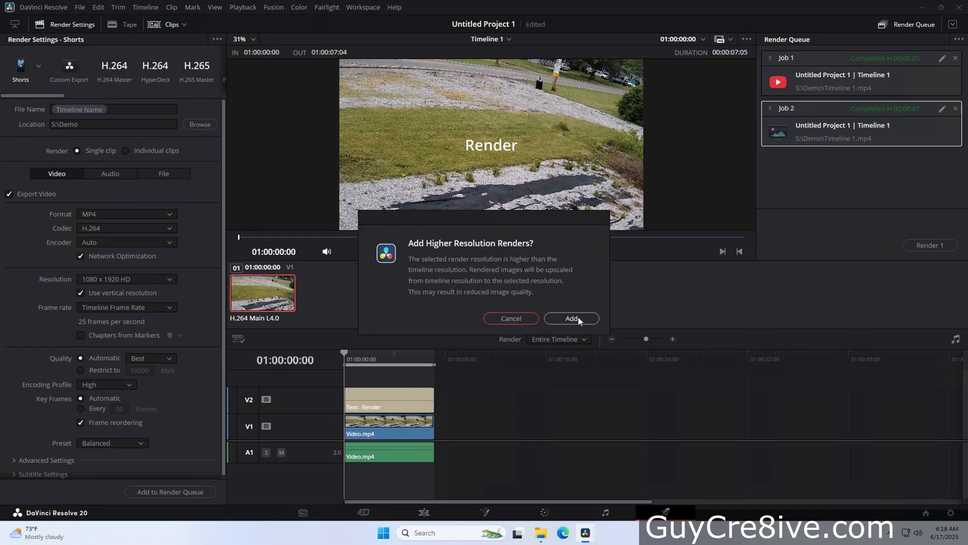
pyautogui.click(569, 317)
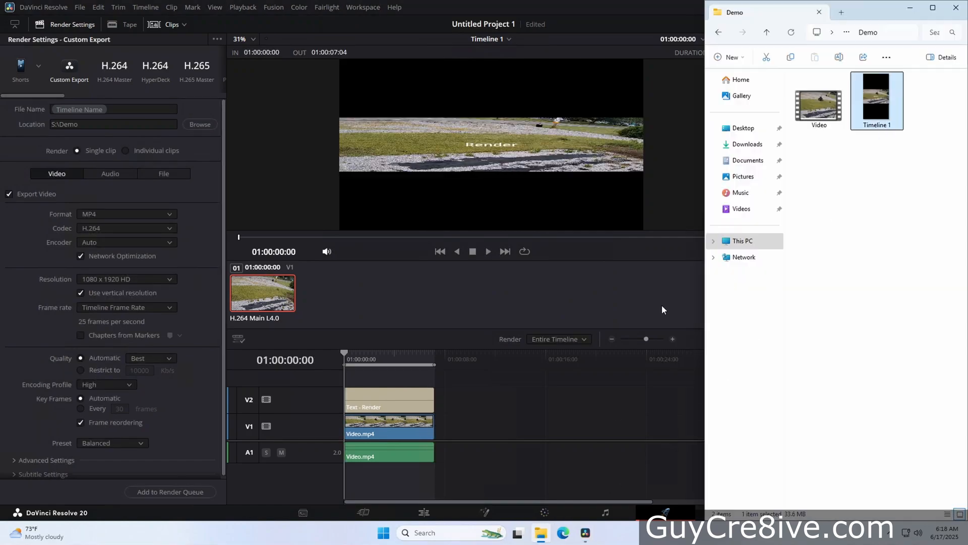
pyautogui.doubleClick(877, 100)
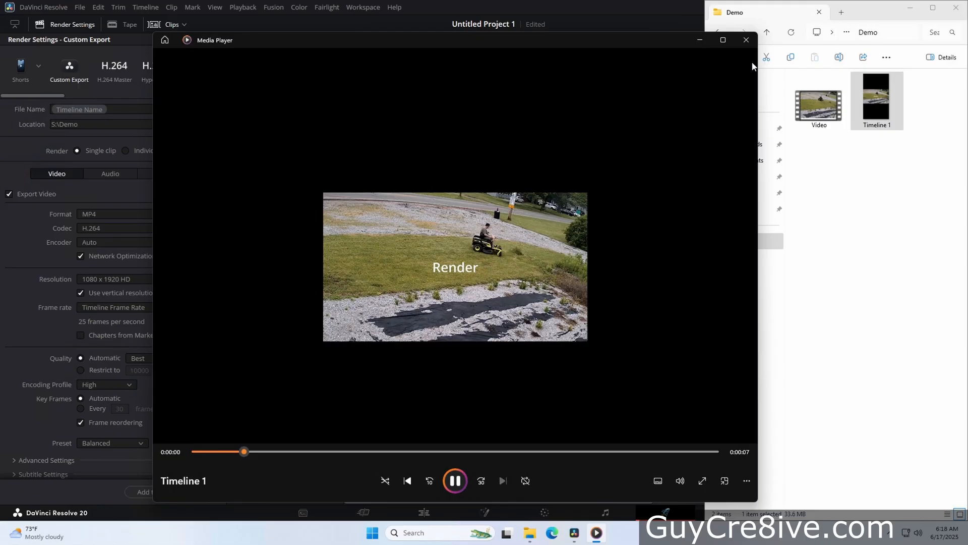
pyautogui.click(745, 39)
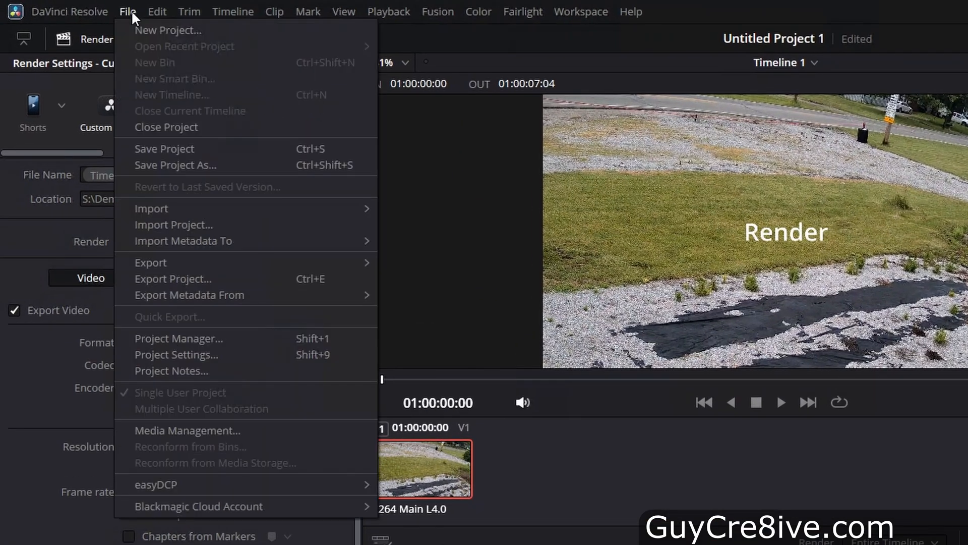
# Step: Enable Use vertical resolution in Project Settings so Timeline 1 renders as a true portrait clip
pyautogui.click(176, 354)
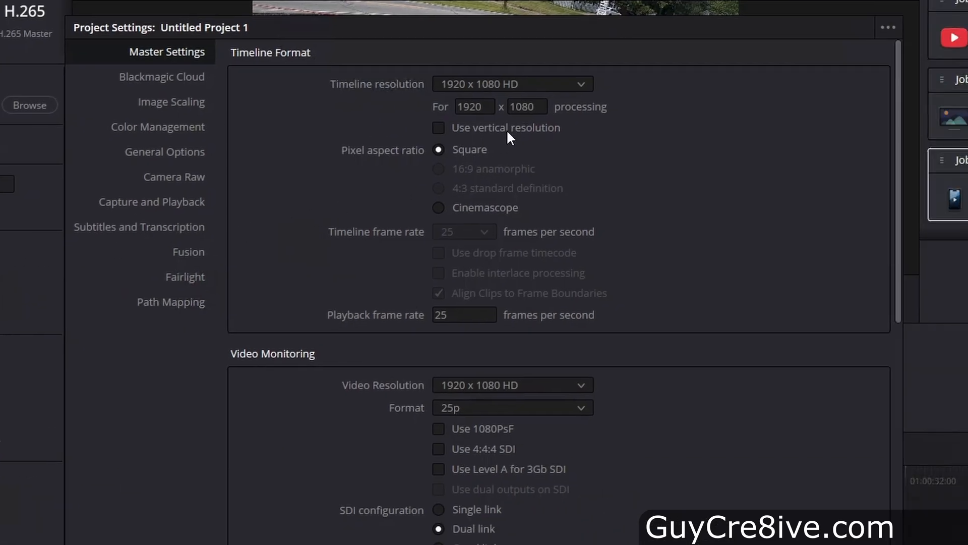
pyautogui.click(439, 127)
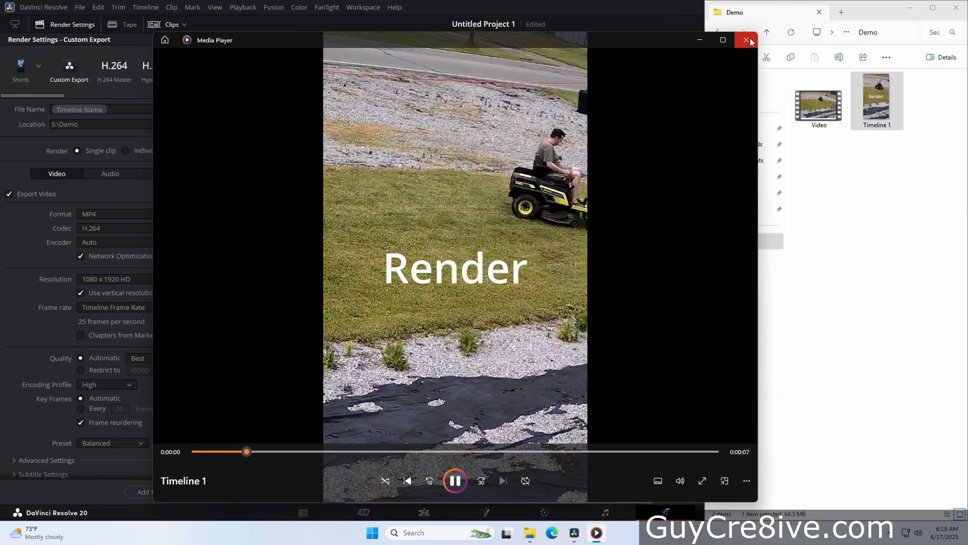
# Step: Switch the render settings to Audio Only with MP3 as the audio format
pyautogui.click(746, 39)
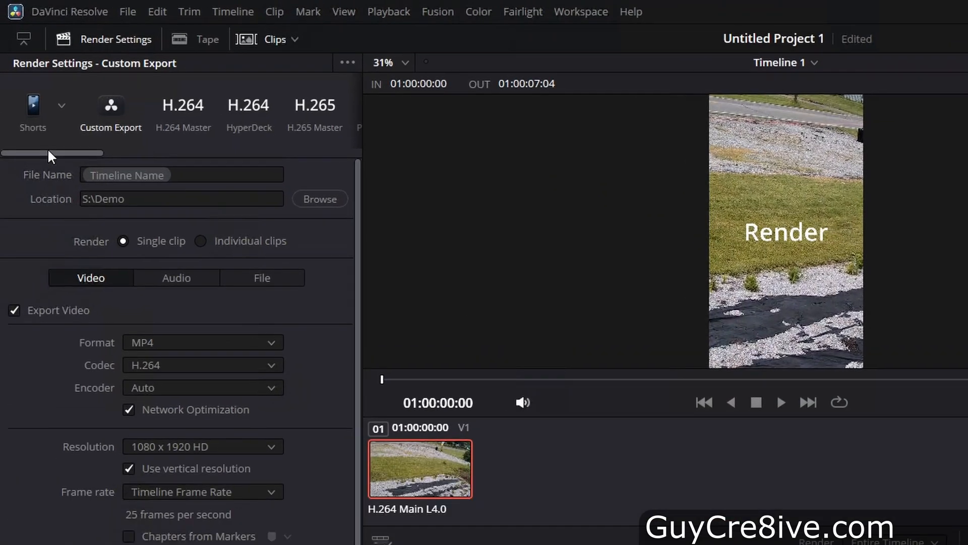
pyautogui.click(204, 105)
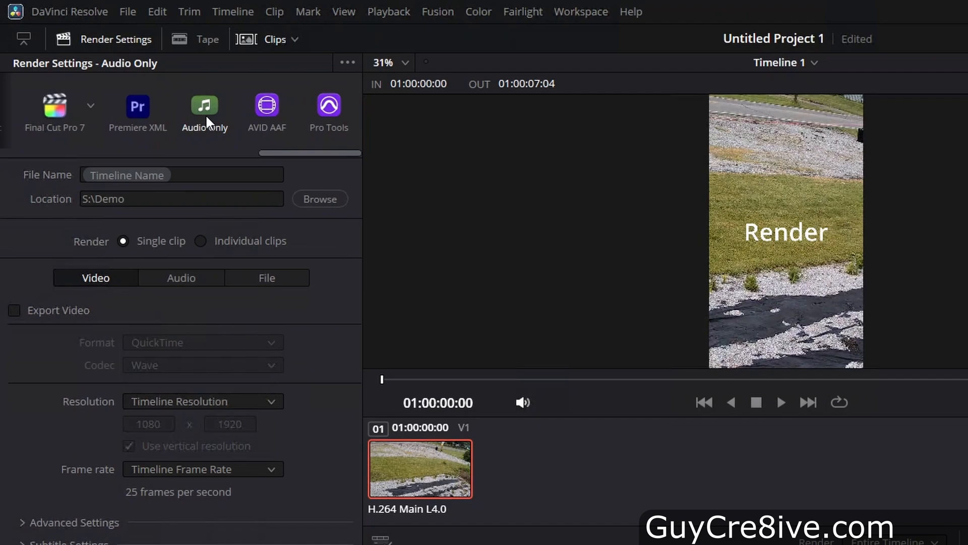
pyautogui.click(180, 278)
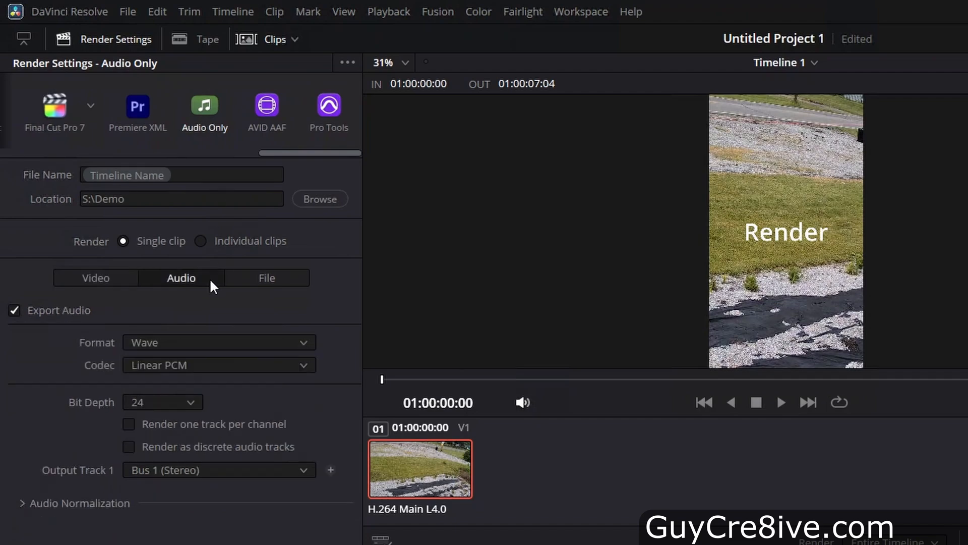
pyautogui.click(218, 342)
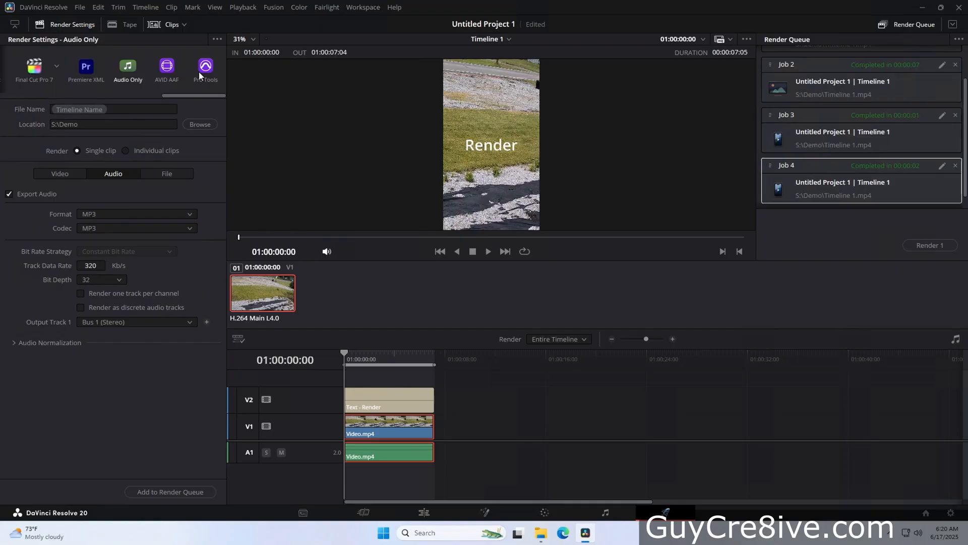
# Step: Save the current settings as a new render preset named 'Audio'
pyautogui.click(216, 40)
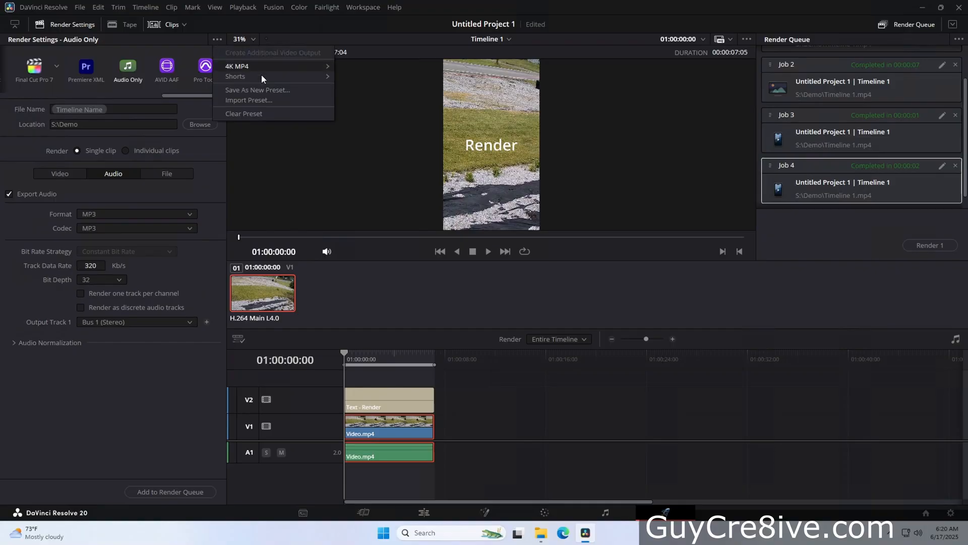
pyautogui.click(257, 90)
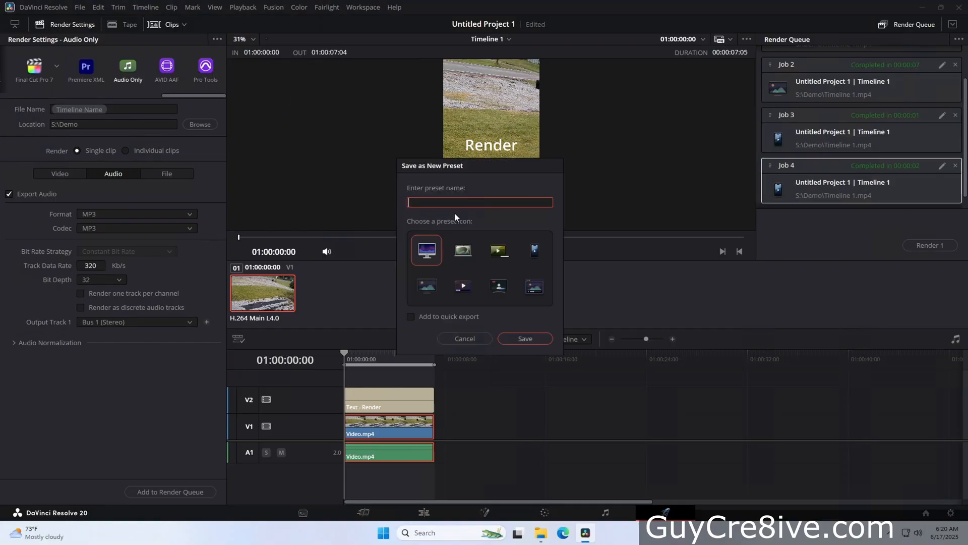
pyautogui.write('Audio')
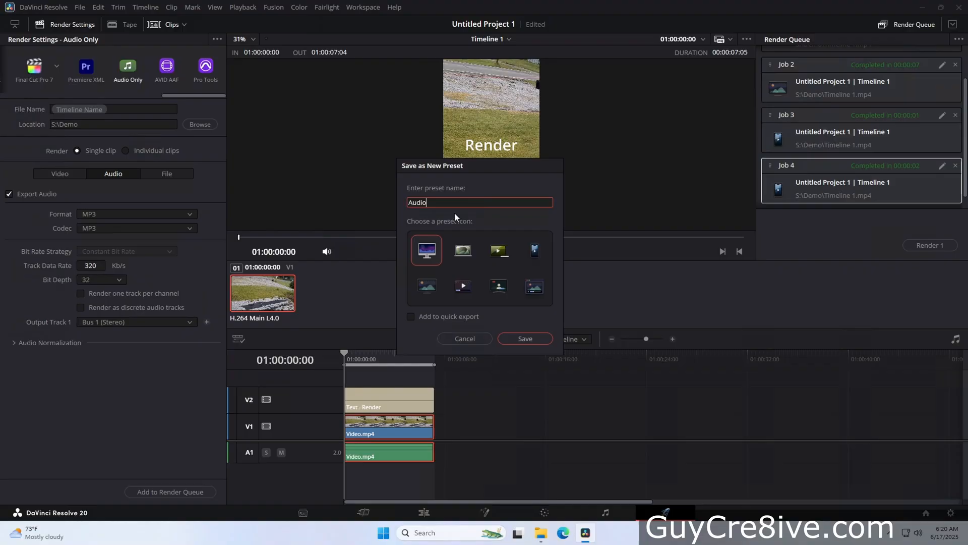
pyautogui.click(525, 339)
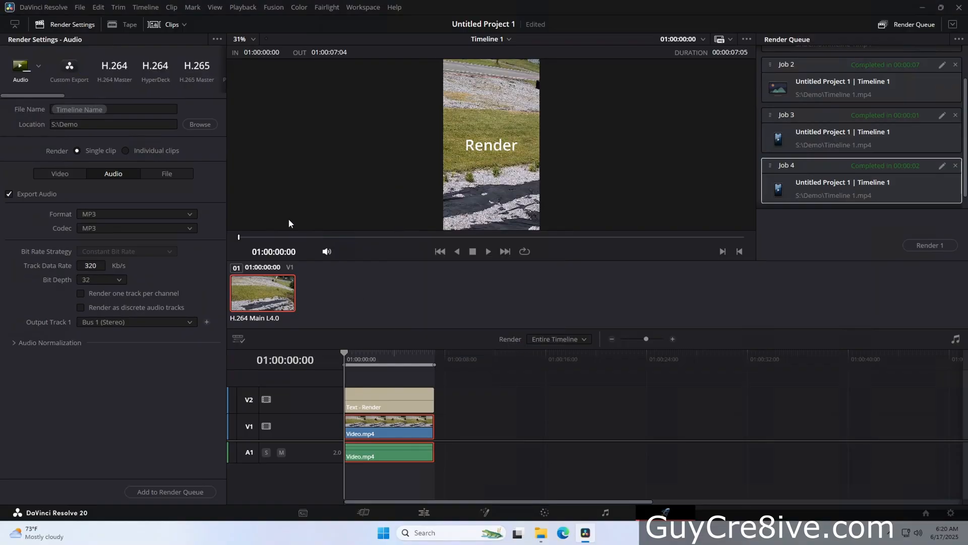
# Step: Load the 4K MP4, Audio and Shorts presets in turn, ending on Shorts' video settings
pyautogui.click(38, 66)
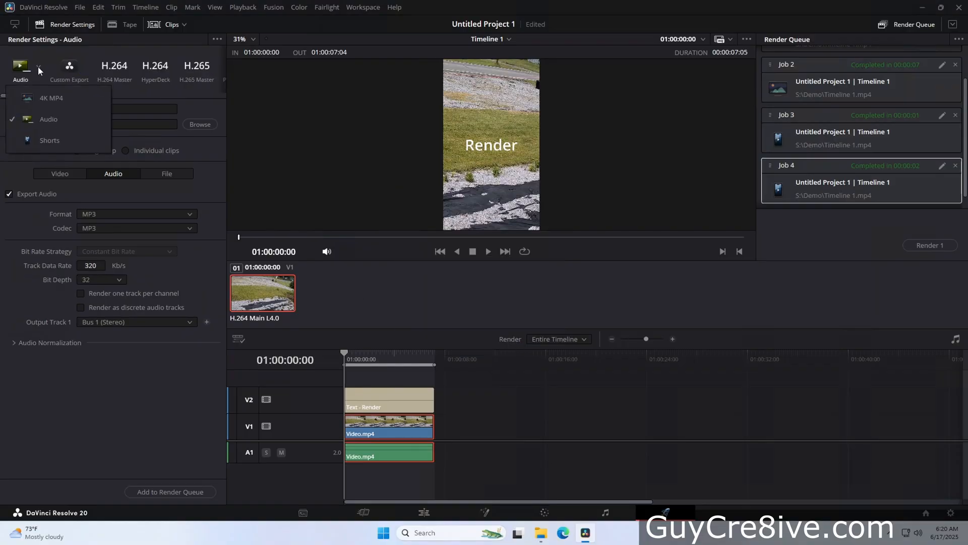
pyautogui.click(50, 98)
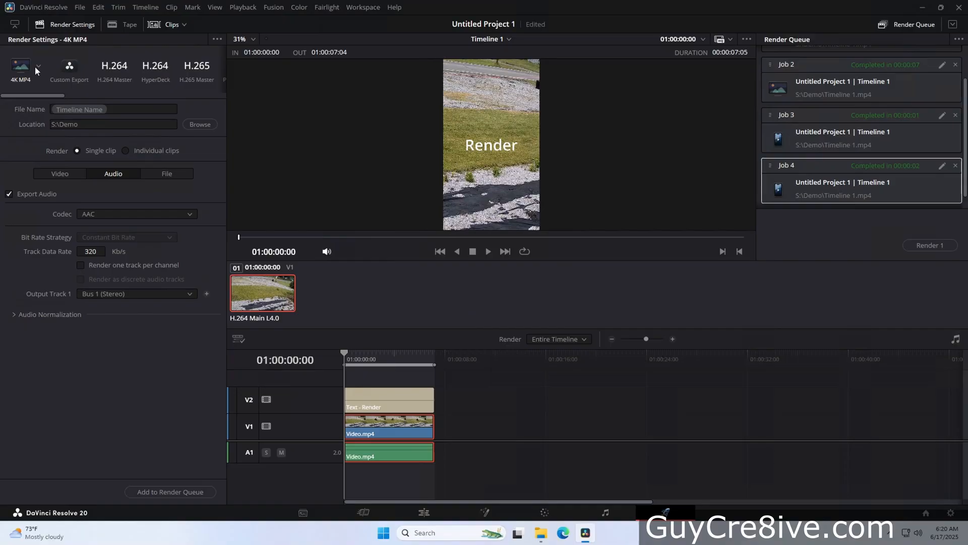
pyautogui.click(37, 67)
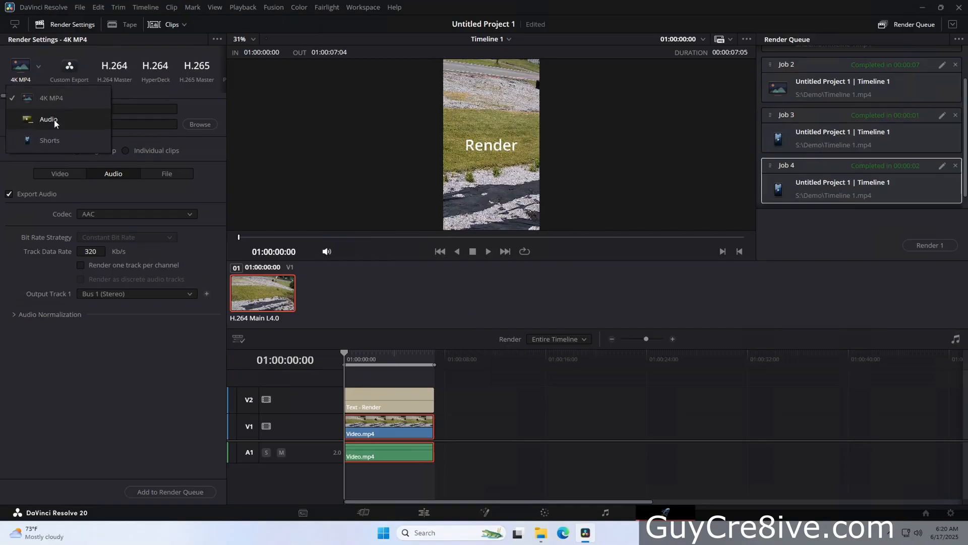
pyautogui.click(48, 119)
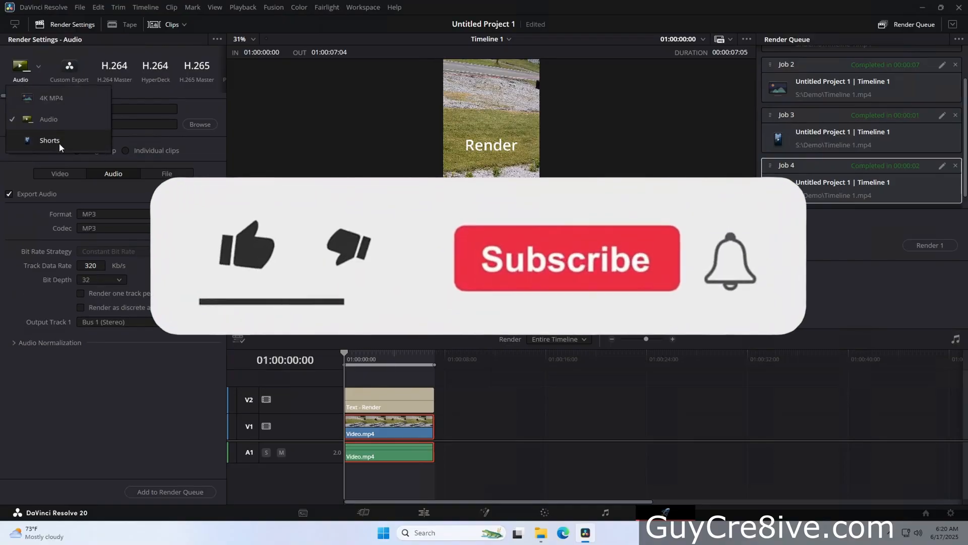
pyautogui.click(50, 140)
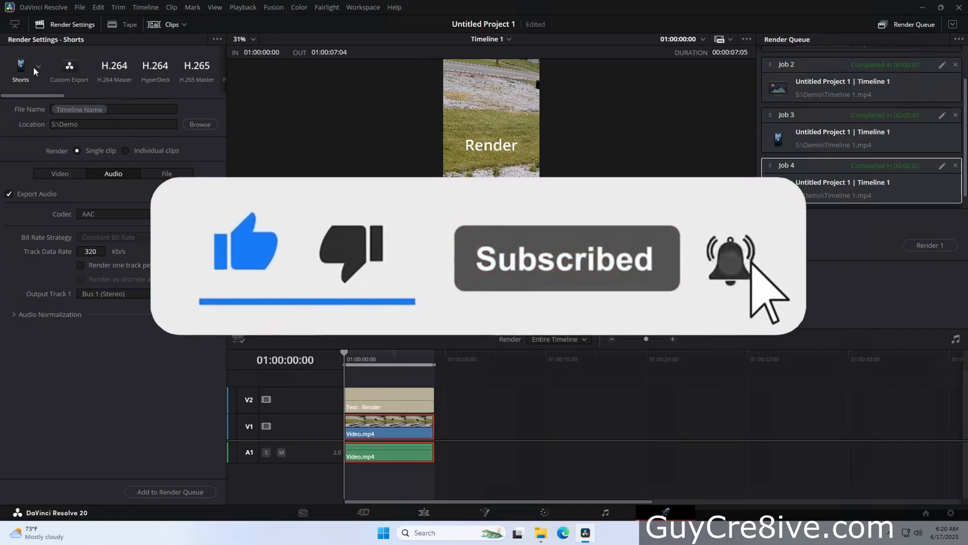
pyautogui.click(59, 173)
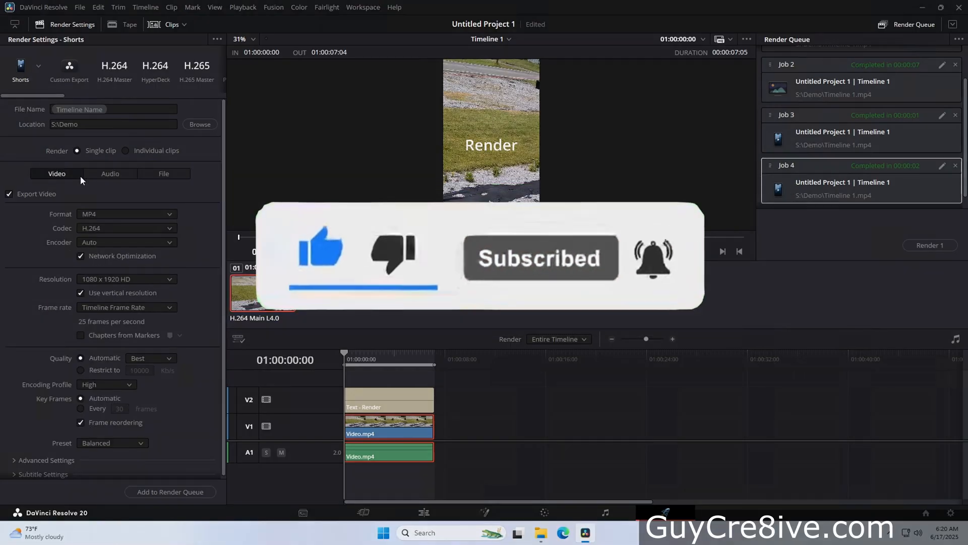